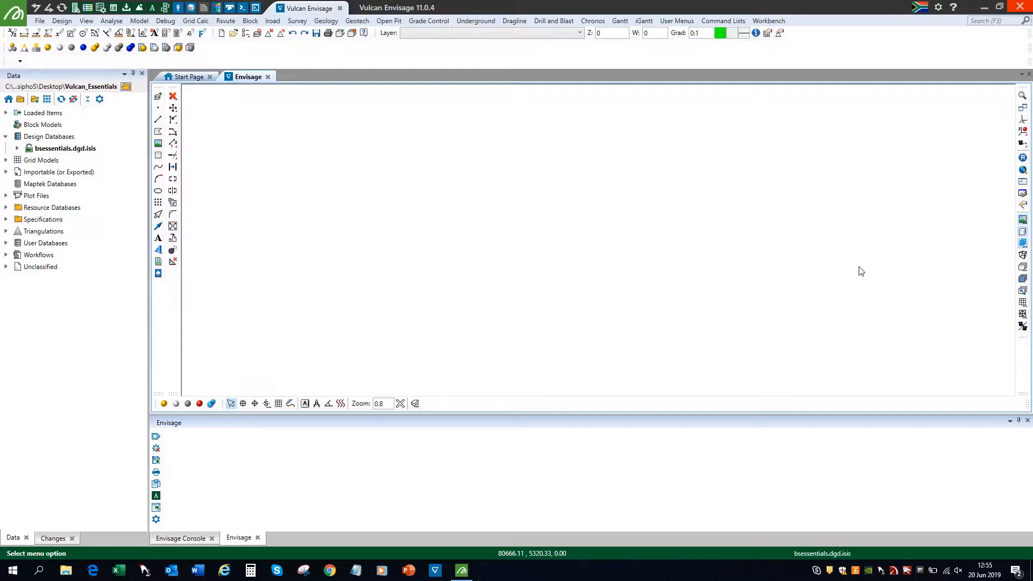
pyautogui.moveTo(852, 273)
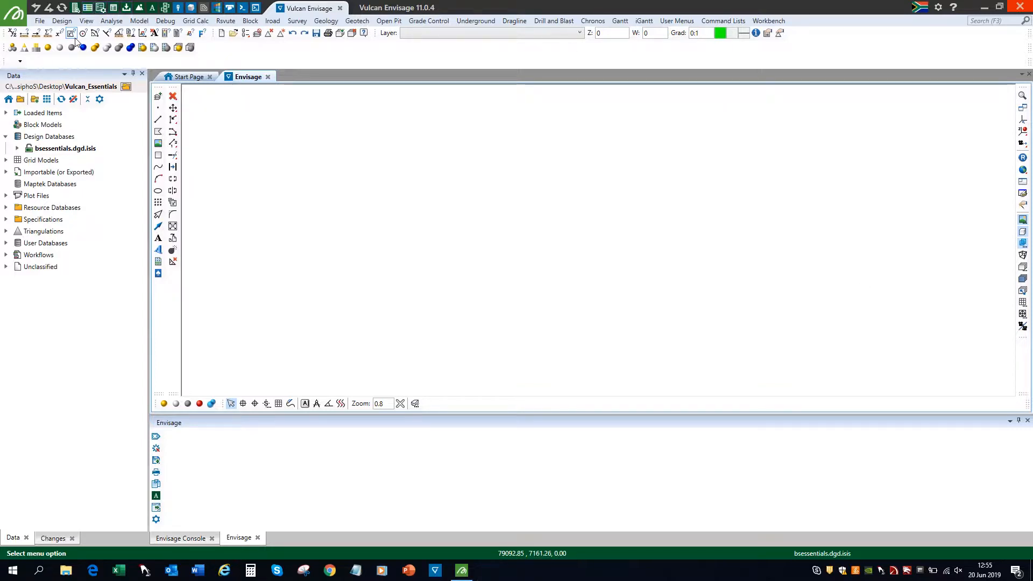
# Bring up the Envisage Preferences dialog on its general settings page
pyautogui.click(13, 7)
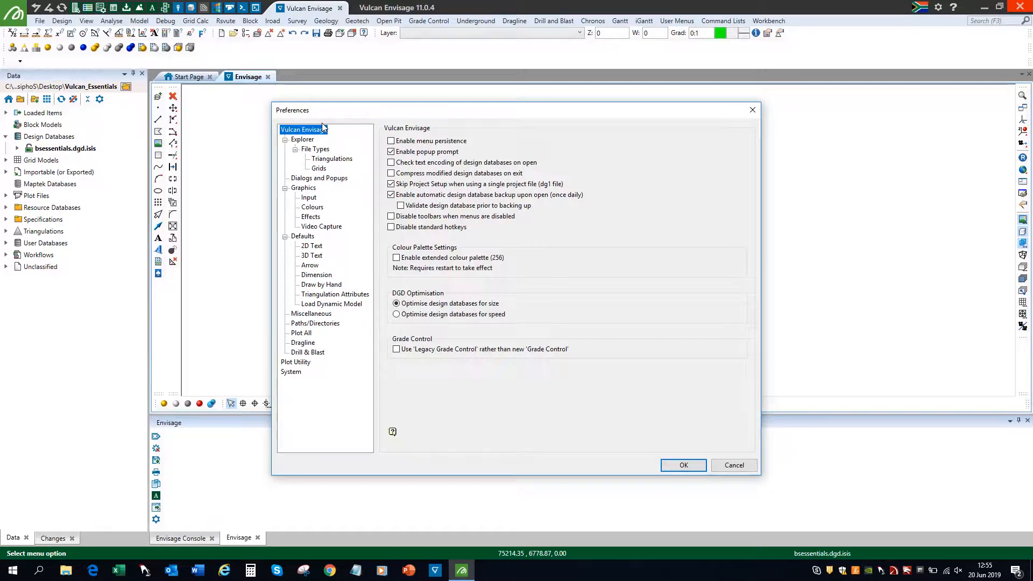
pyautogui.moveTo(943, 12)
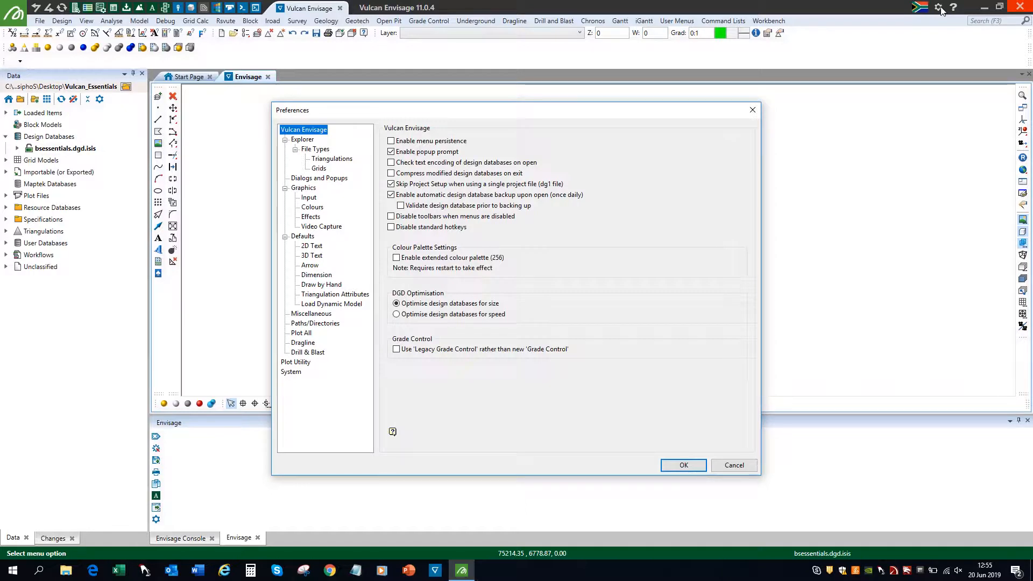
pyautogui.moveTo(752, 110)
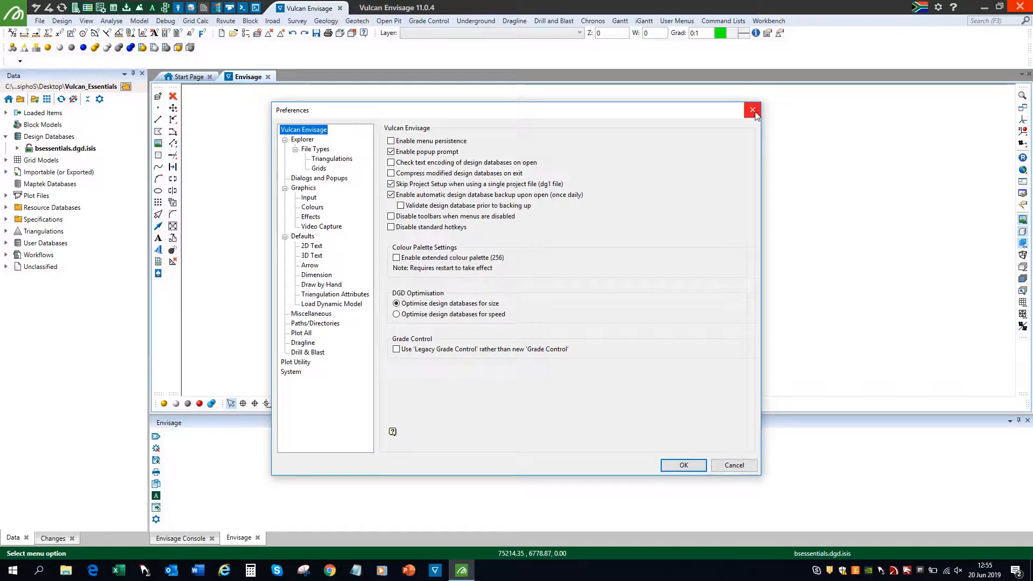
# Enable the extended 256-colour palette in the general preferences
pyautogui.click(753, 109)
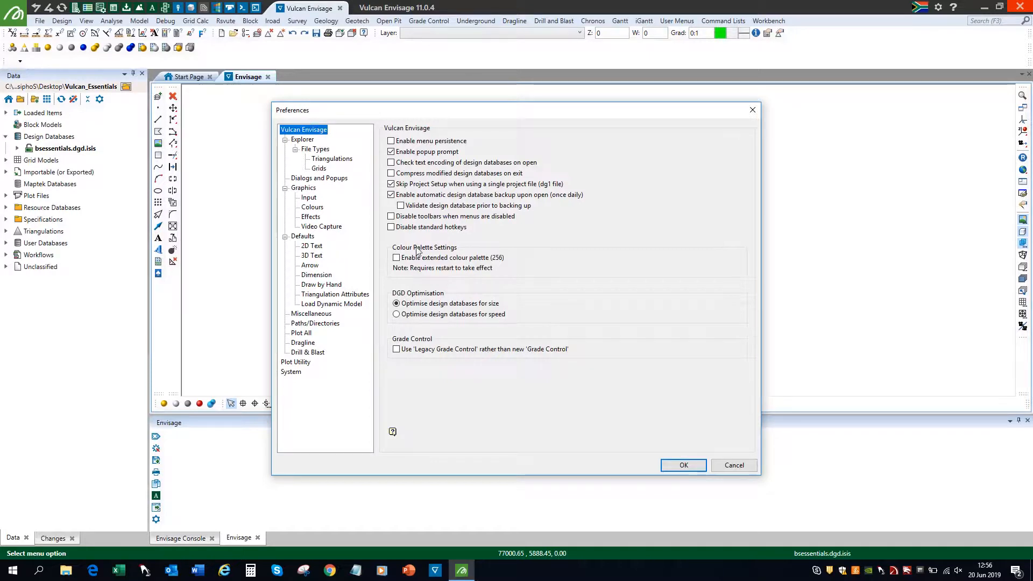
pyautogui.click(397, 257)
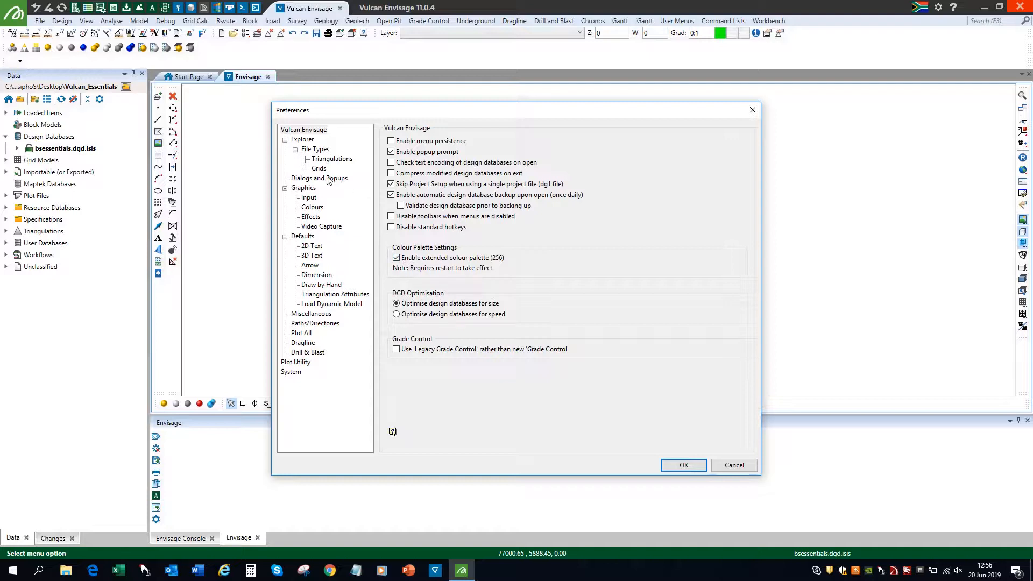
# Raise the right-click history list to 20 items under Dialogs and Popups, then move to Graphics
pyautogui.click(318, 177)
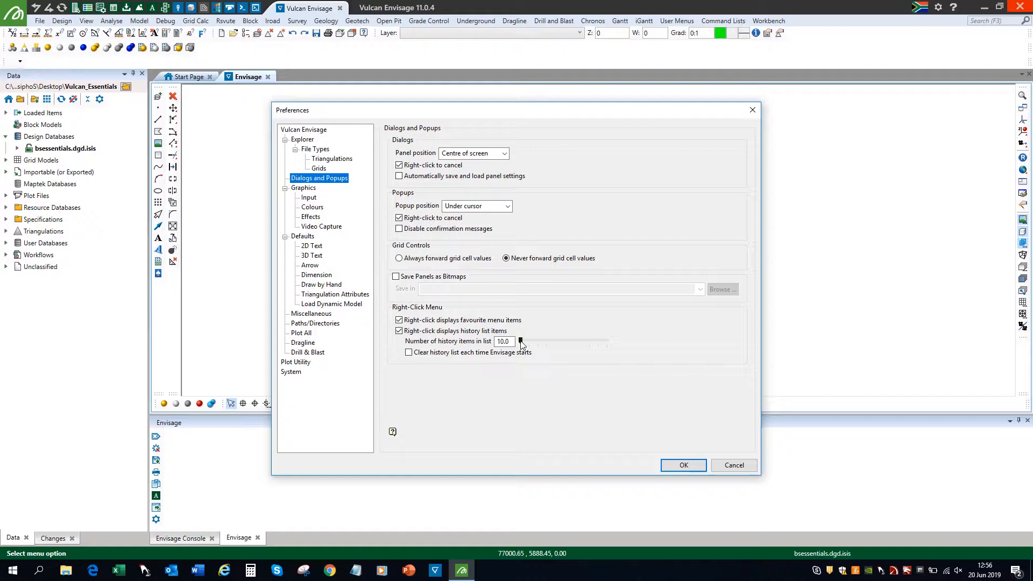
pyautogui.moveTo(519, 341); pyautogui.dragTo(606, 341)
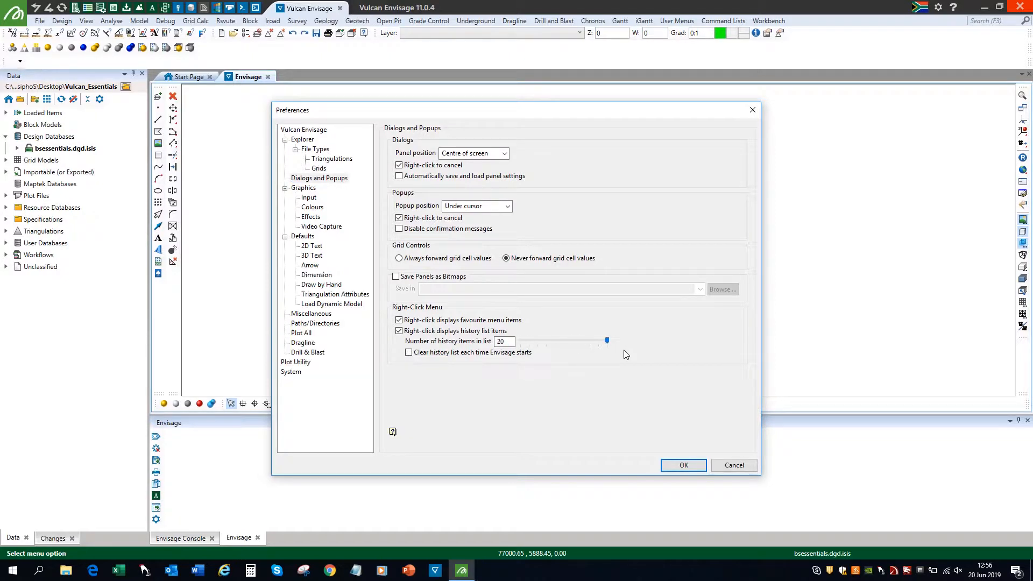
pyautogui.moveTo(373, 239)
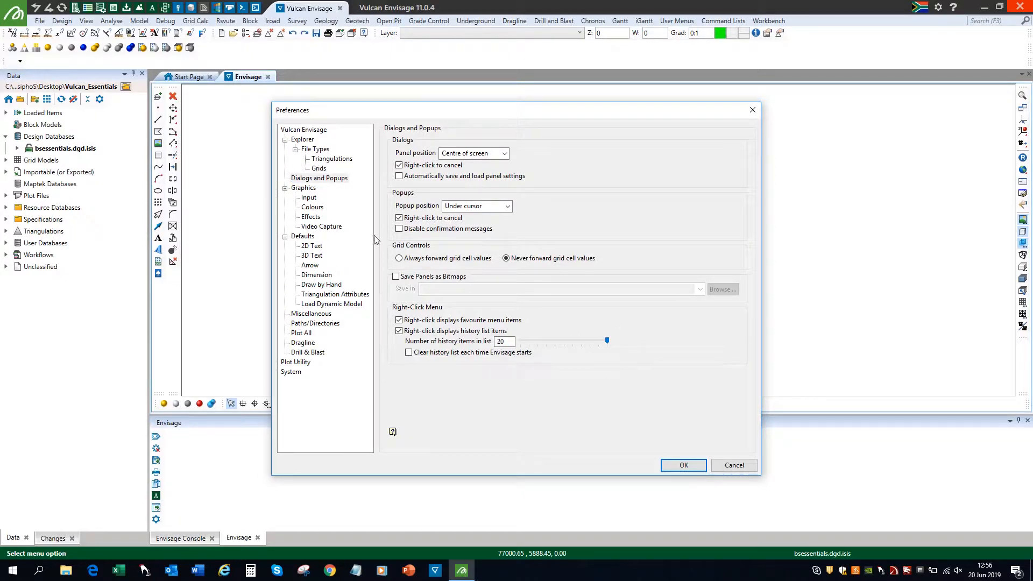
pyautogui.click(304, 188)
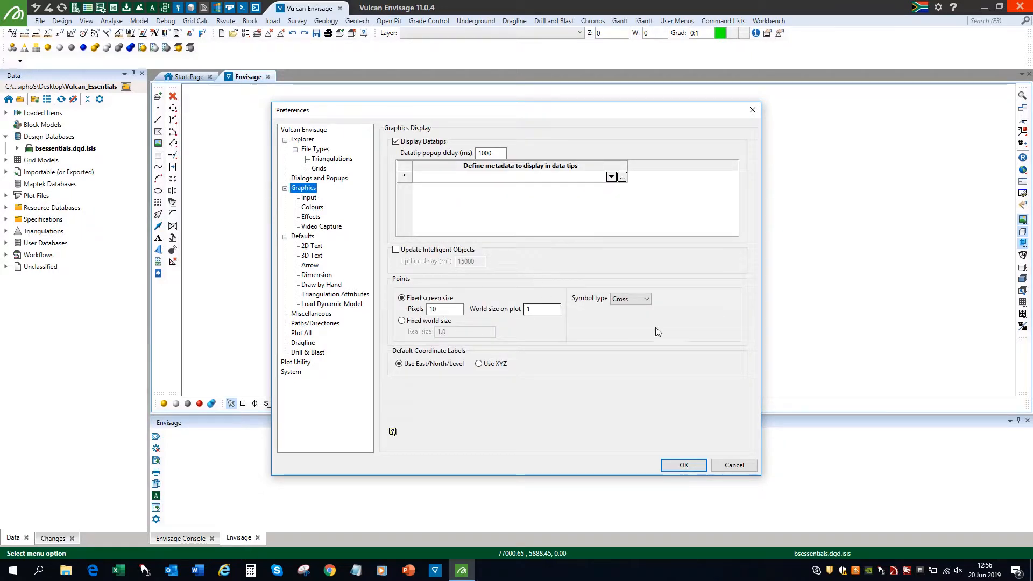
# Set the point symbol type to Circle, then move to the Input settings
pyautogui.click(644, 298)
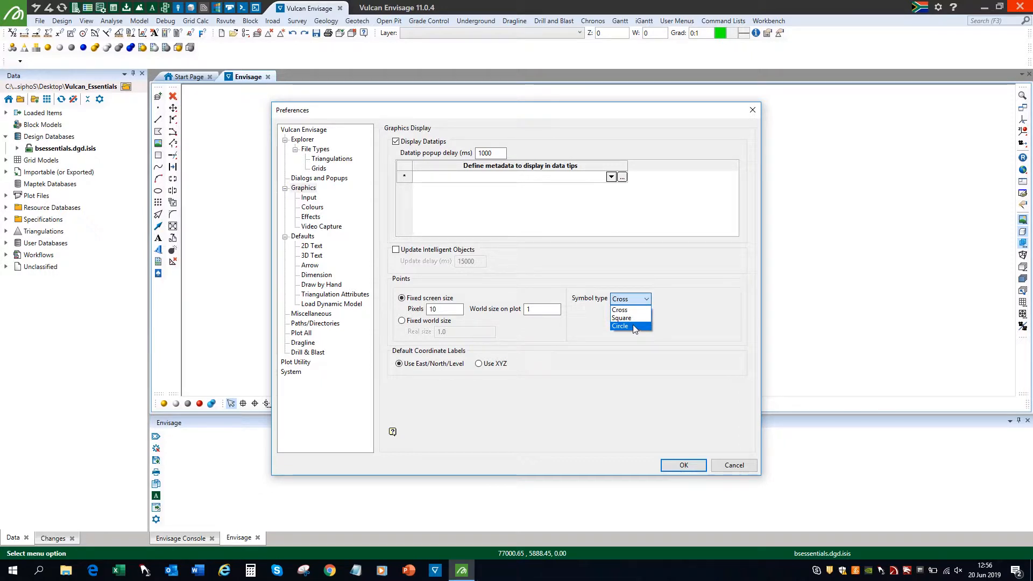
pyautogui.click(620, 326)
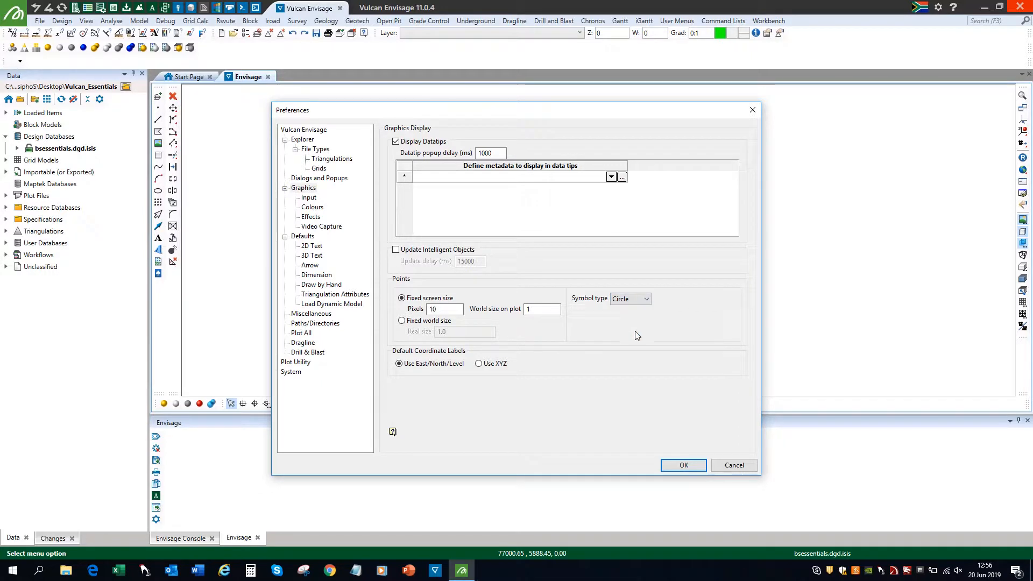
pyautogui.click(309, 197)
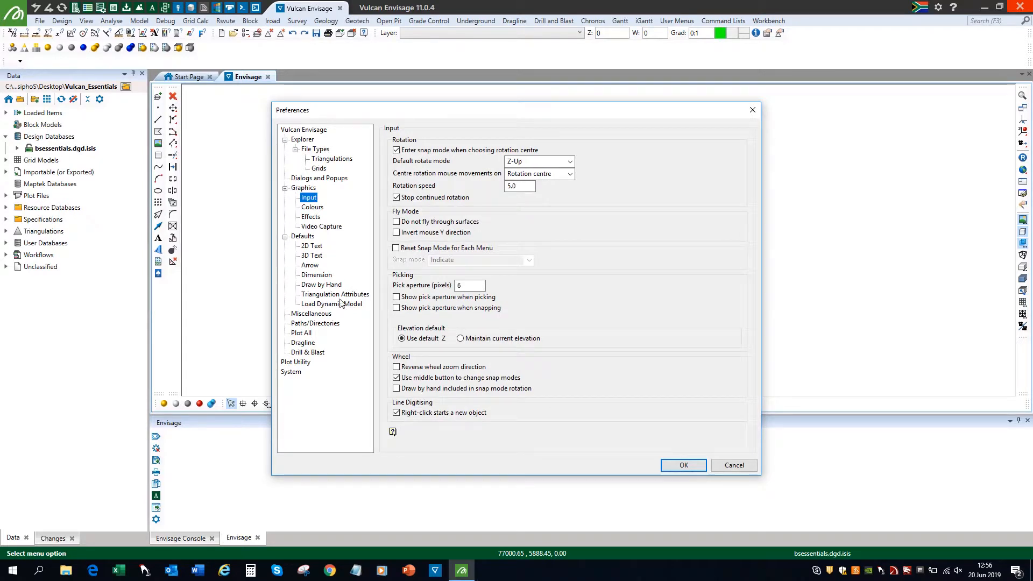
# Reverse the mouse wheel zoom direction, then move to the Colours settings
pyautogui.click(397, 367)
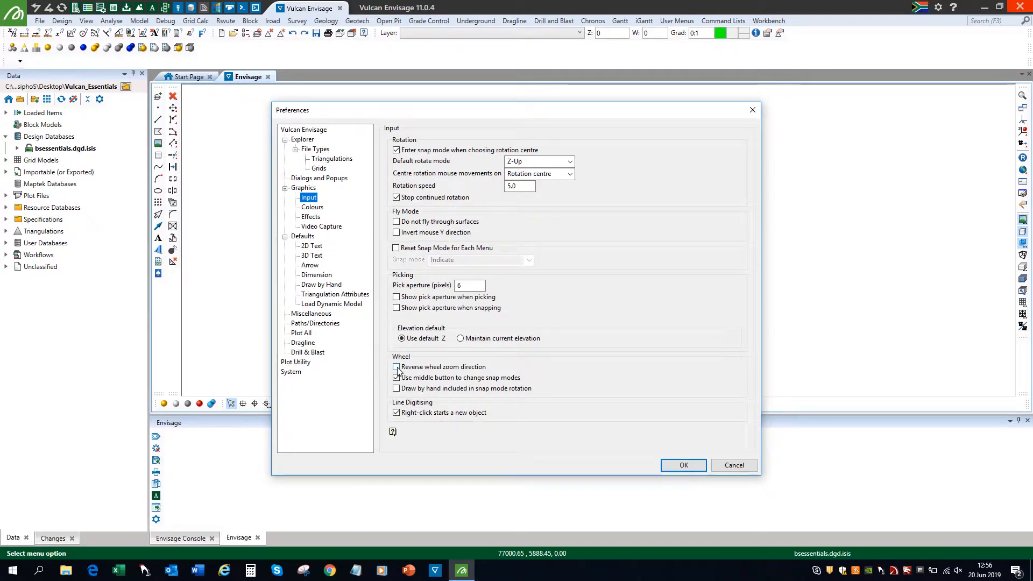
pyautogui.click(397, 367)
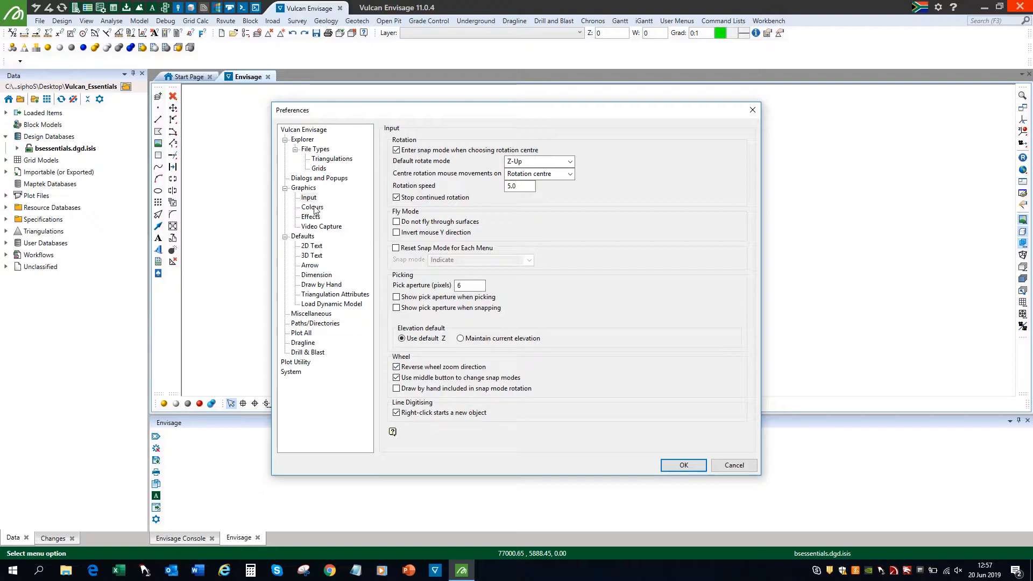
pyautogui.click(312, 207)
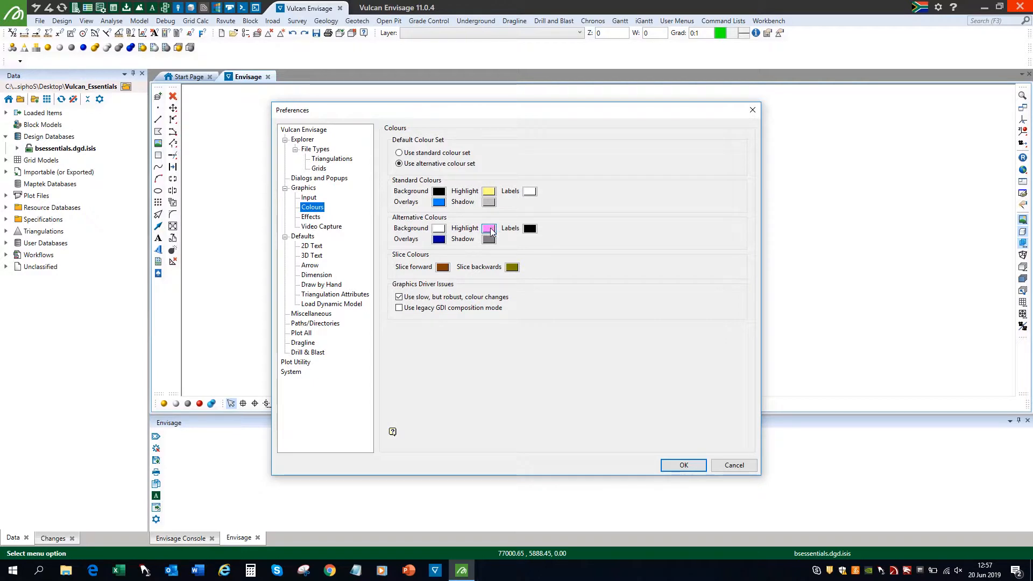
# Make orange the alternative highlight colour and confirm all preference changes
pyautogui.click(489, 228)
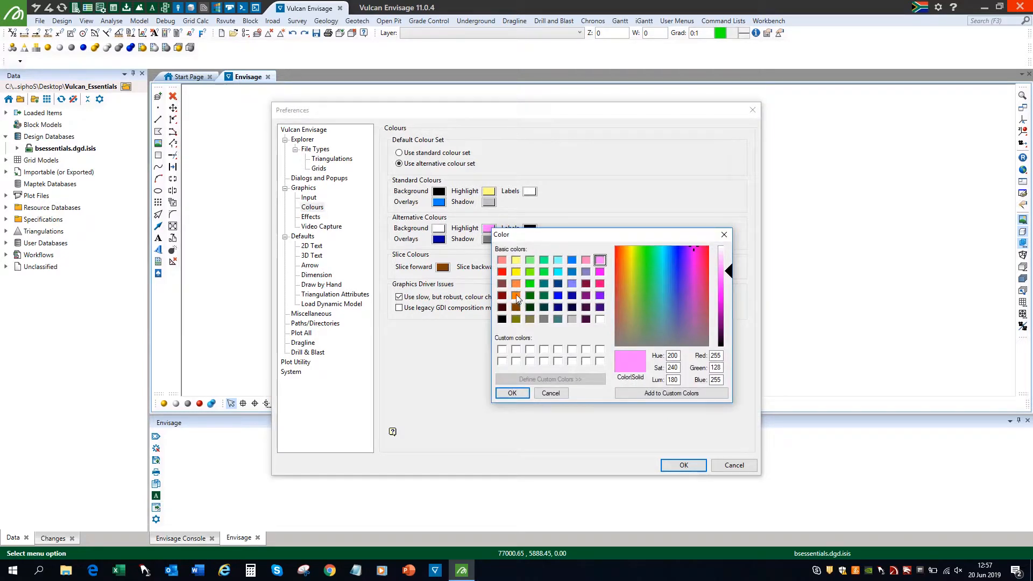
pyautogui.click(517, 295)
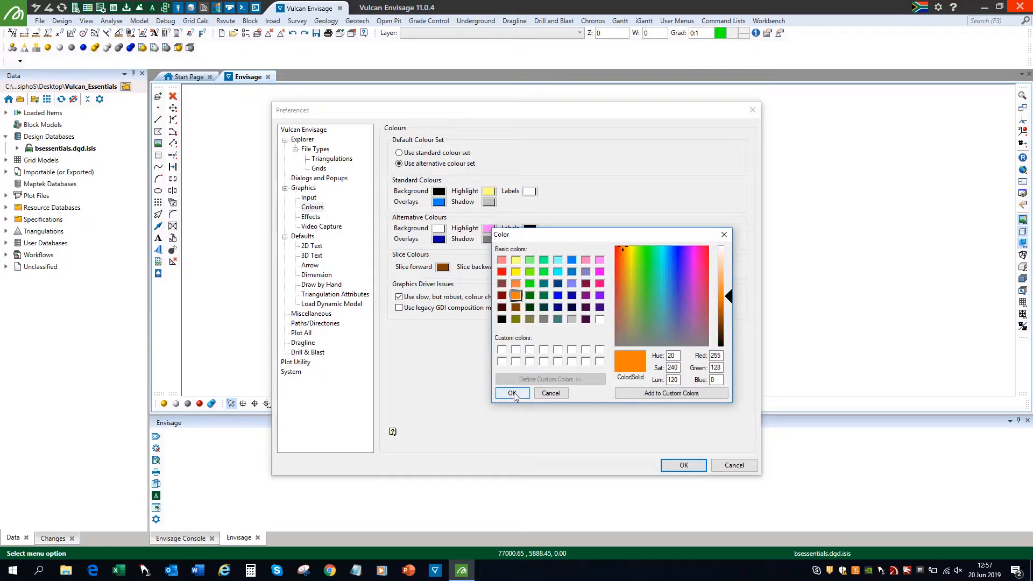
pyautogui.click(511, 394)
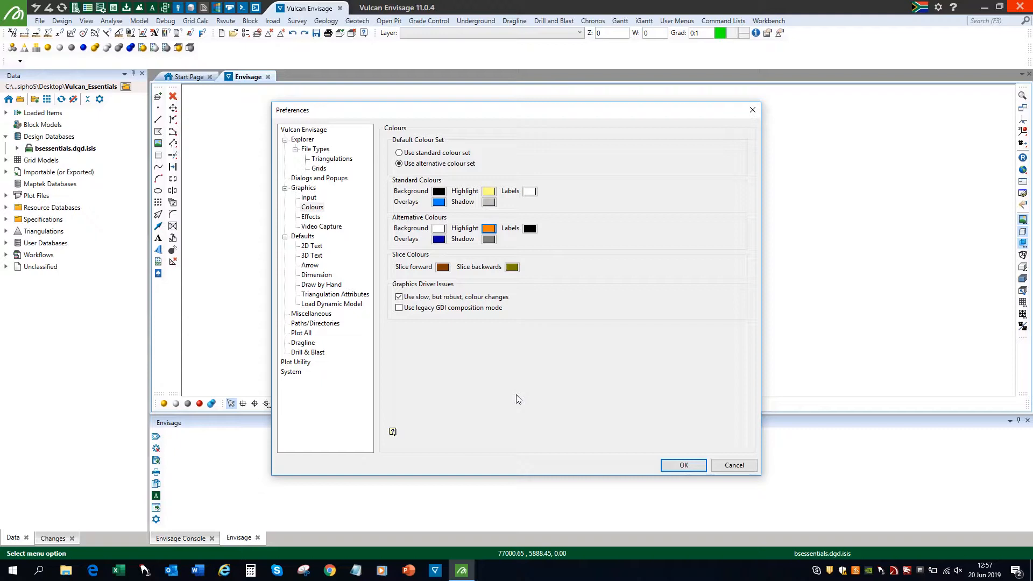
pyautogui.moveTo(539, 408)
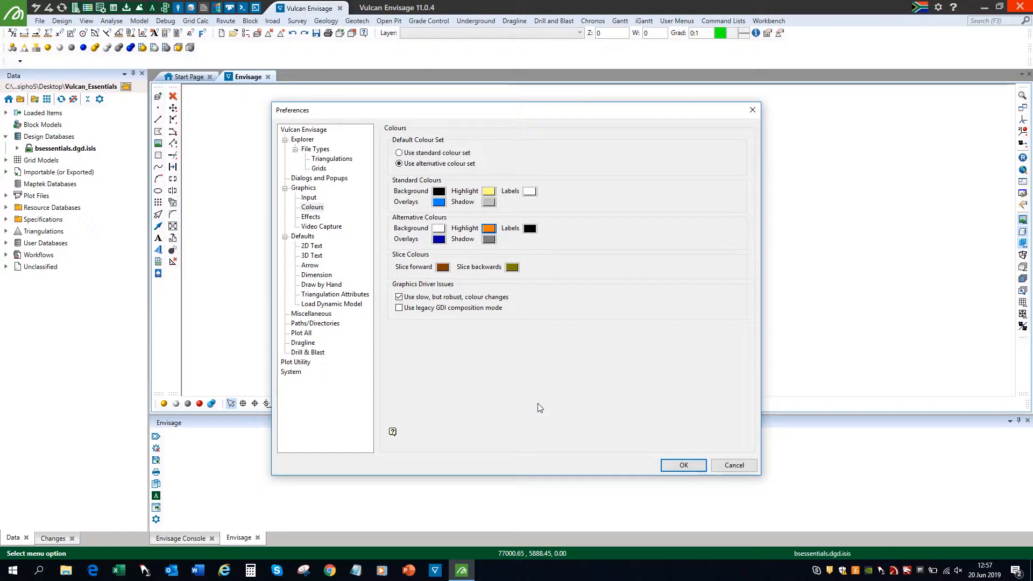
pyautogui.moveTo(691, 478)
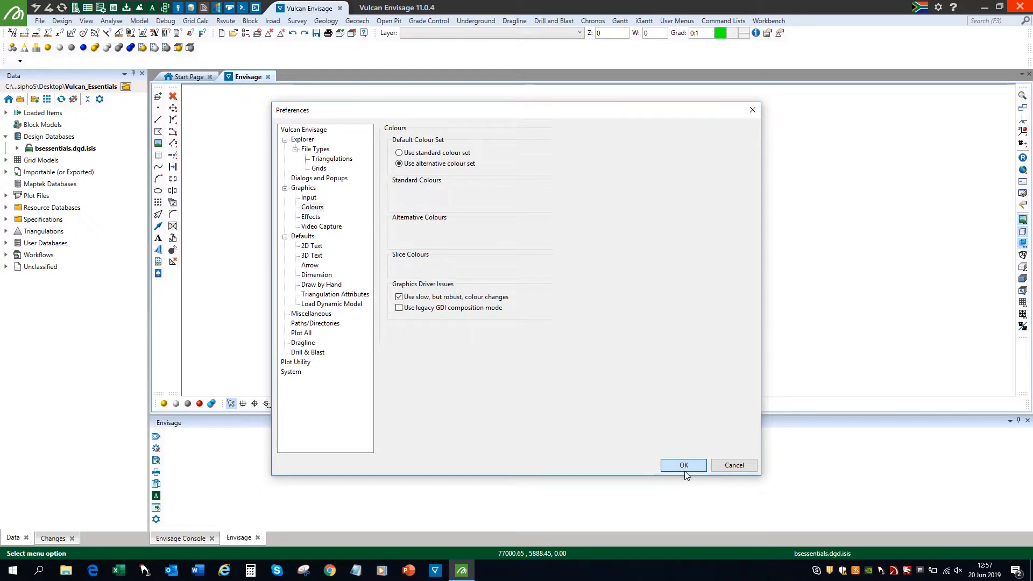
pyautogui.click(683, 465)
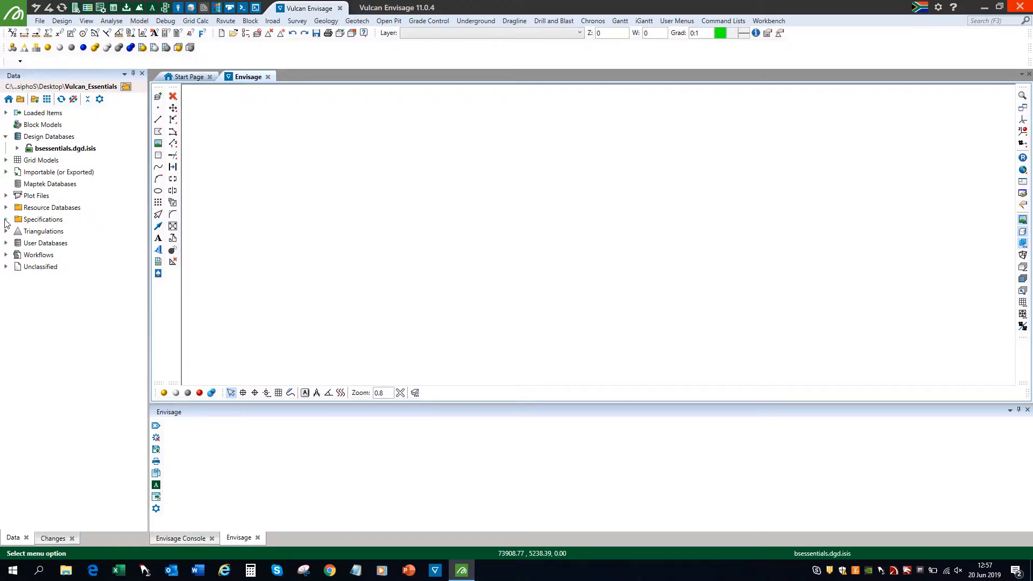
# Reveal the Design Parameters files in the Data tree, then exit and restart Envisage
pyautogui.click(6, 219)
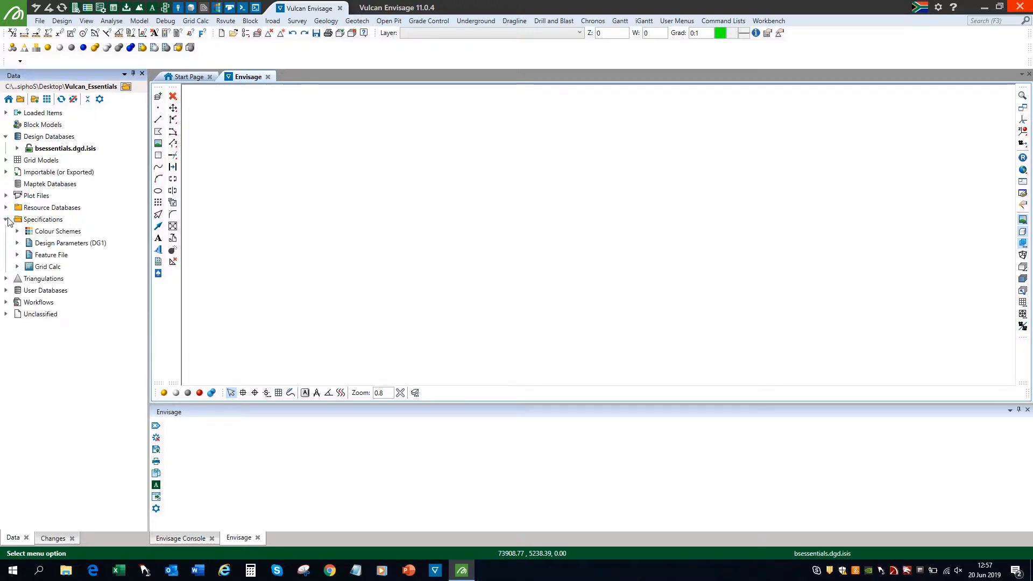
pyautogui.click(16, 242)
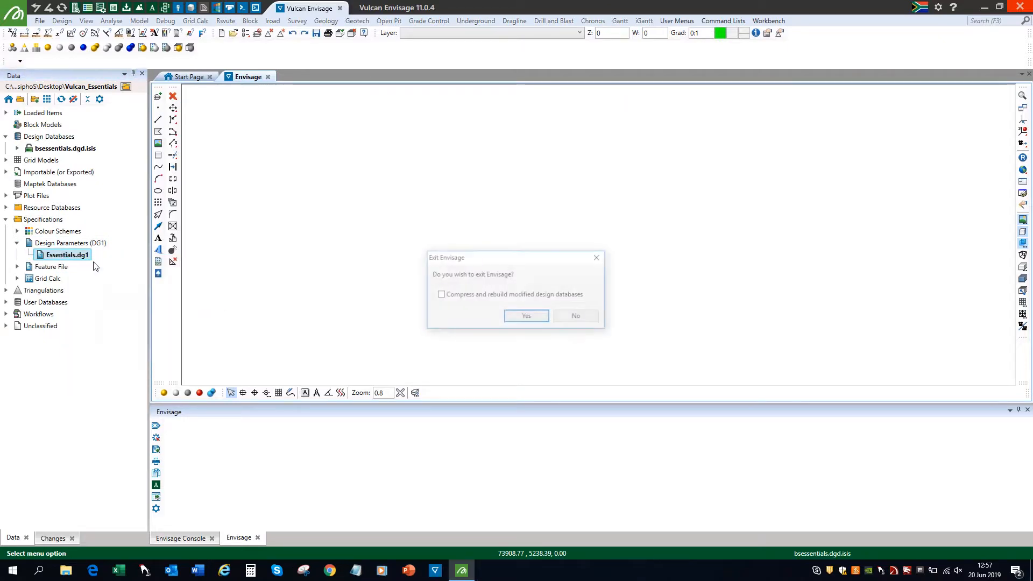
pyautogui.click(525, 315)
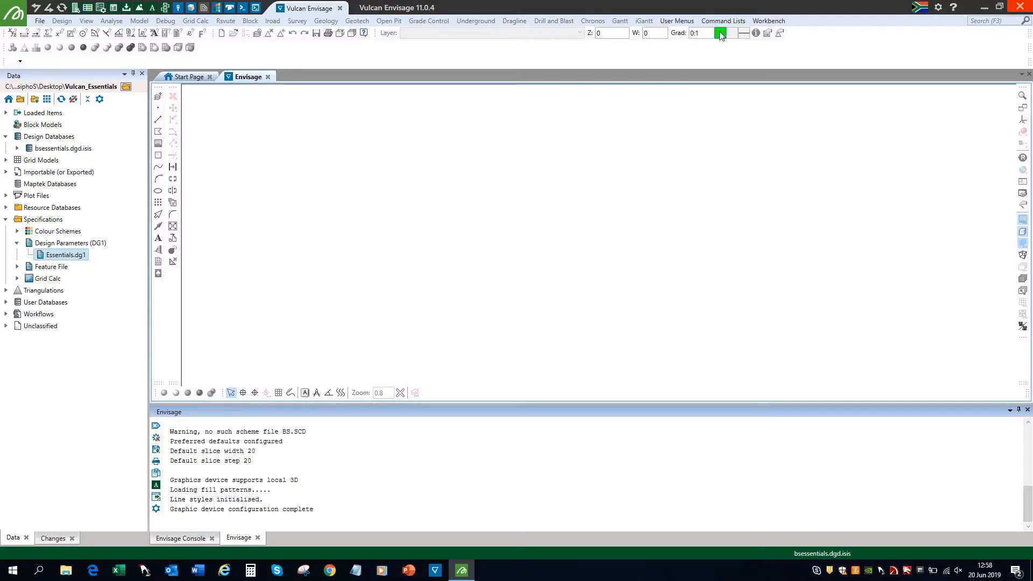
# Check the drawing colour palette, then start Create Point to reach Allocate Layer
pyautogui.click(721, 33)
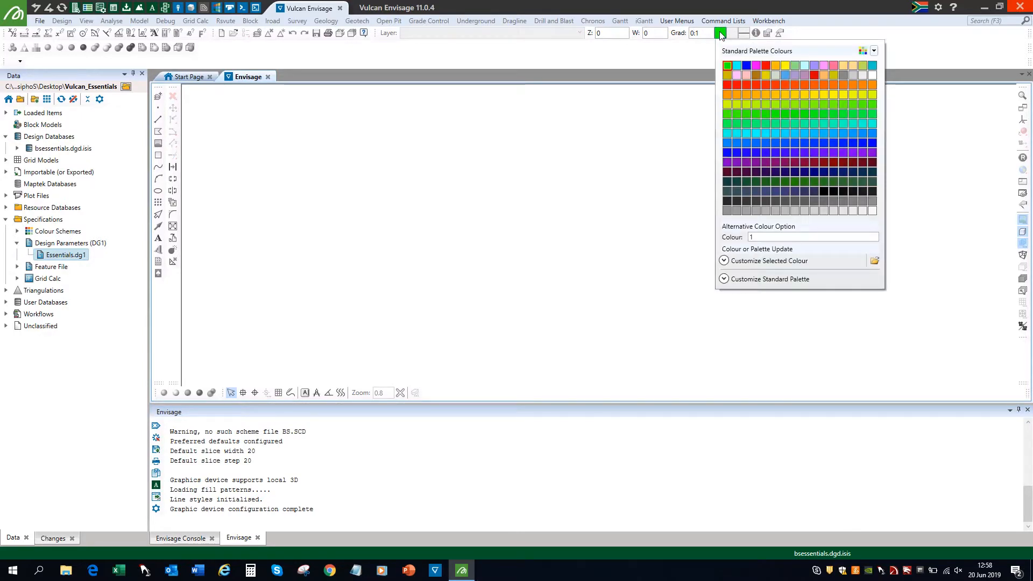
pyautogui.click(873, 210)
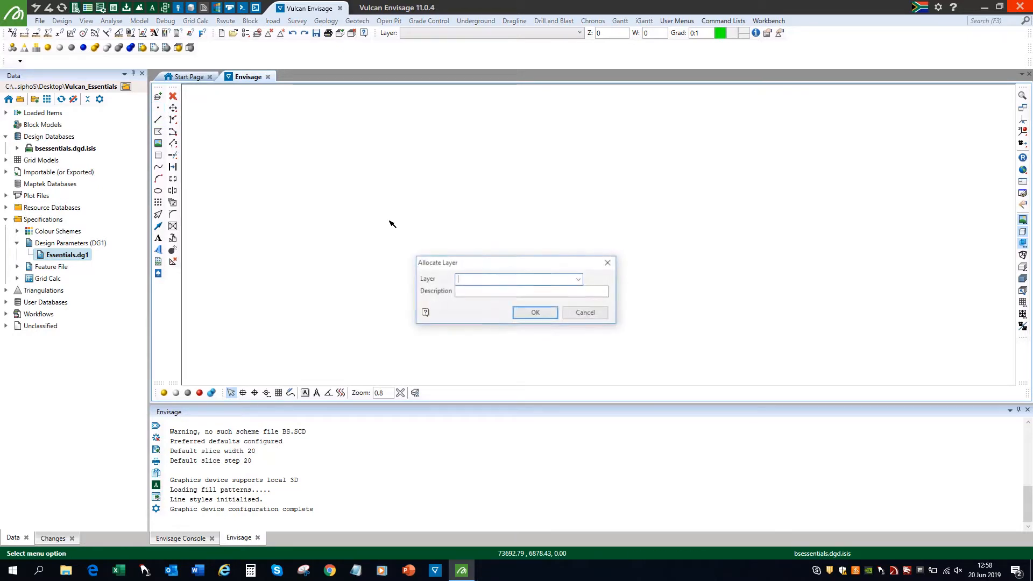
# Allocate new points to the POINTS layer and digitize sixteen orange circle points
pyautogui.write('POI')
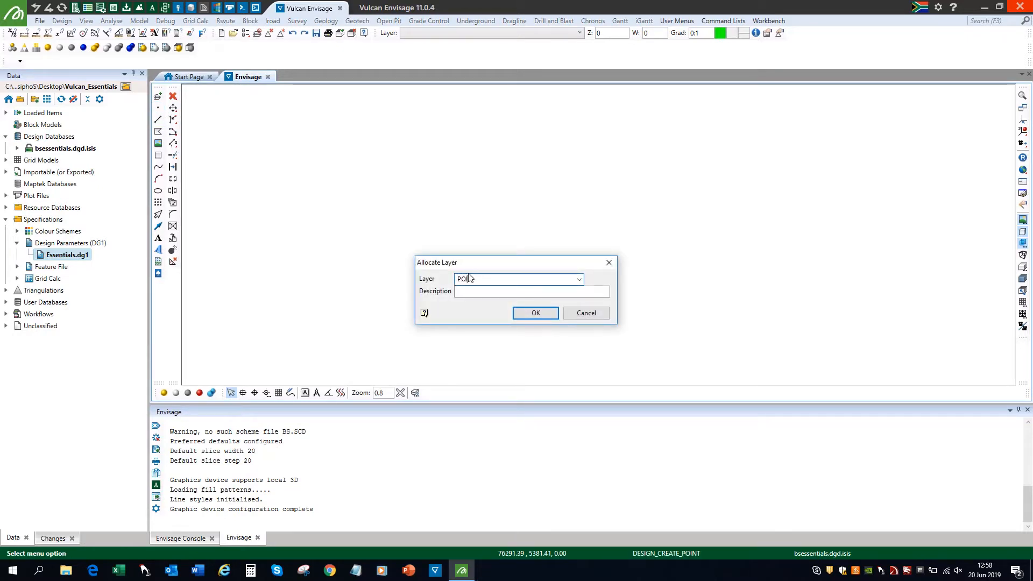
pyautogui.click(535, 312)
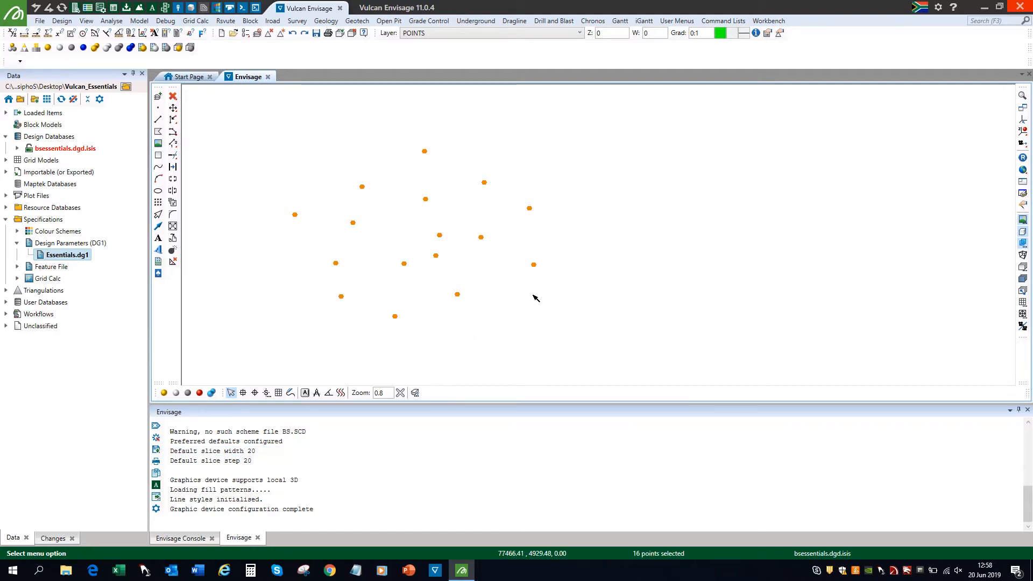
pyautogui.moveTo(550, 259)
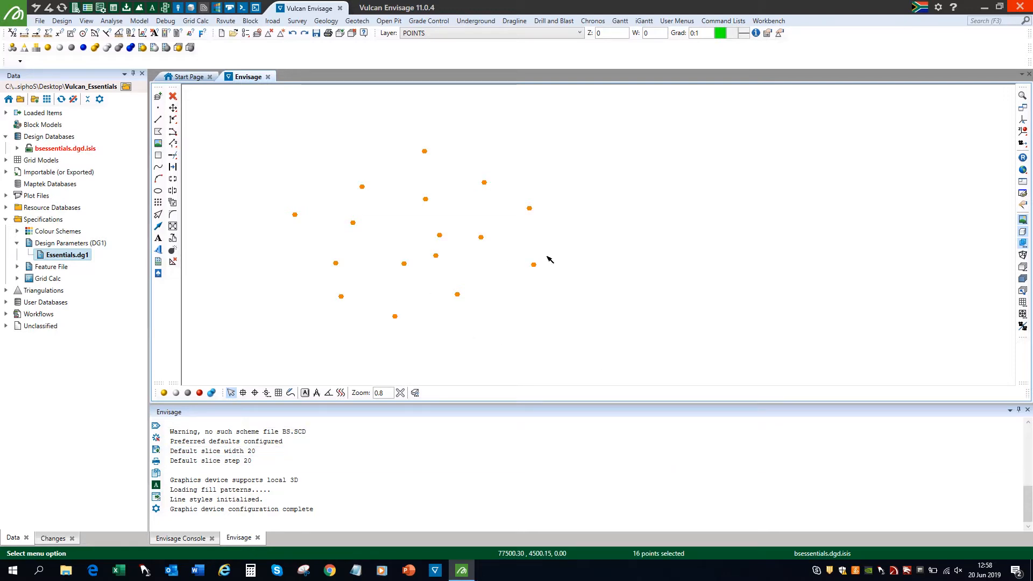
pyautogui.moveTo(534, 298)
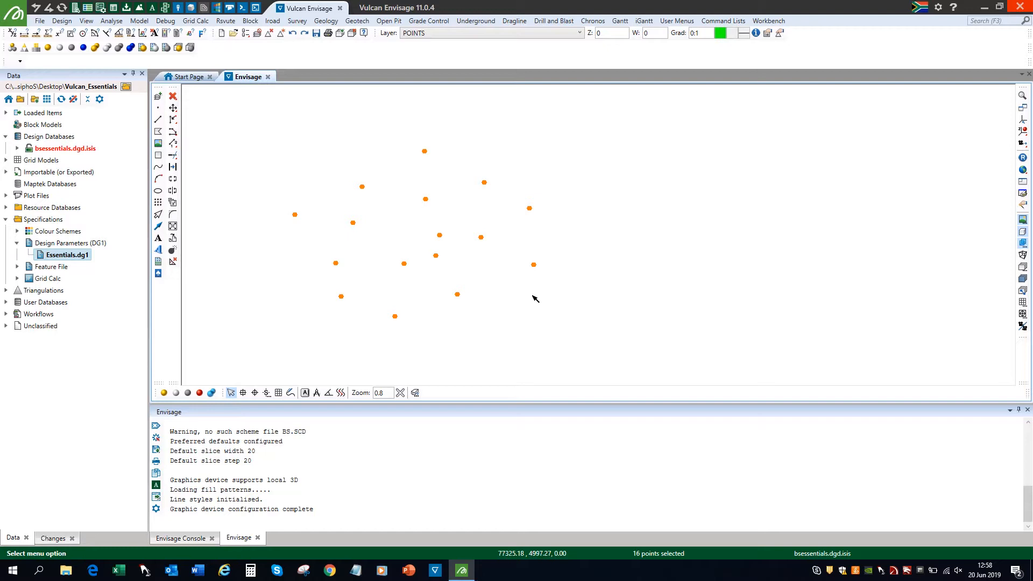
pyautogui.moveTo(532, 322)
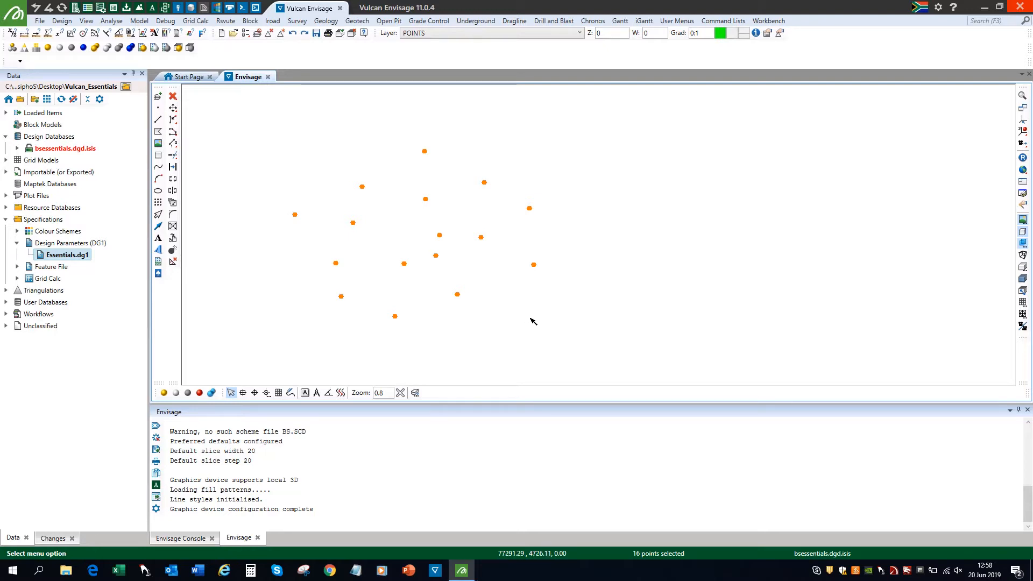